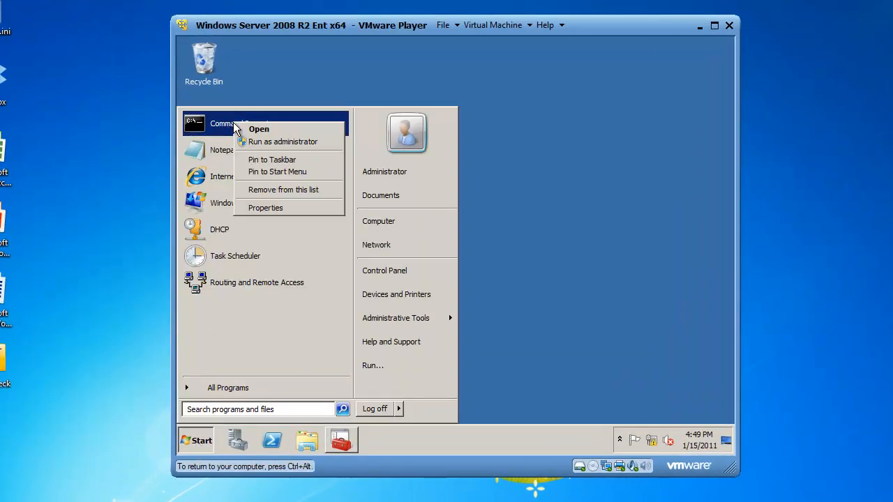
mouse_move(282, 142)
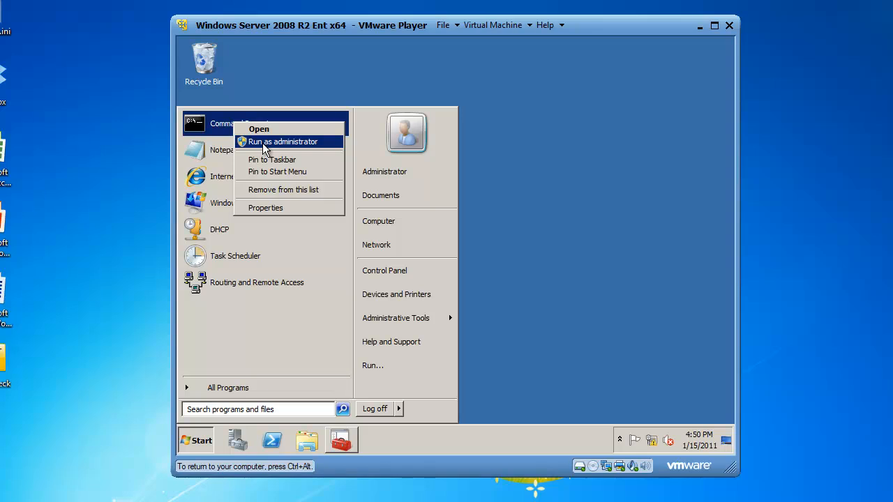
Launch an elevated Administrator Command Prompt from the Start menu.
click(282, 142)
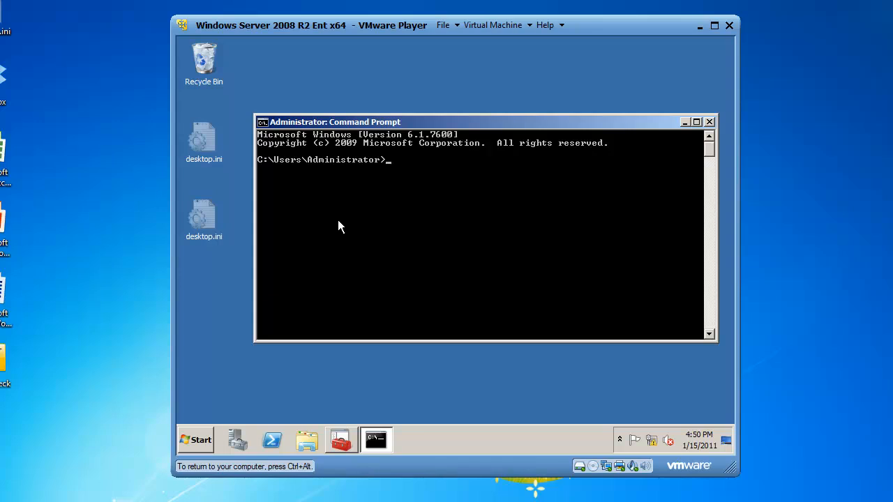
Enter the command net user Jerry * /domain /add to create domain user Jerry.
text(net user)
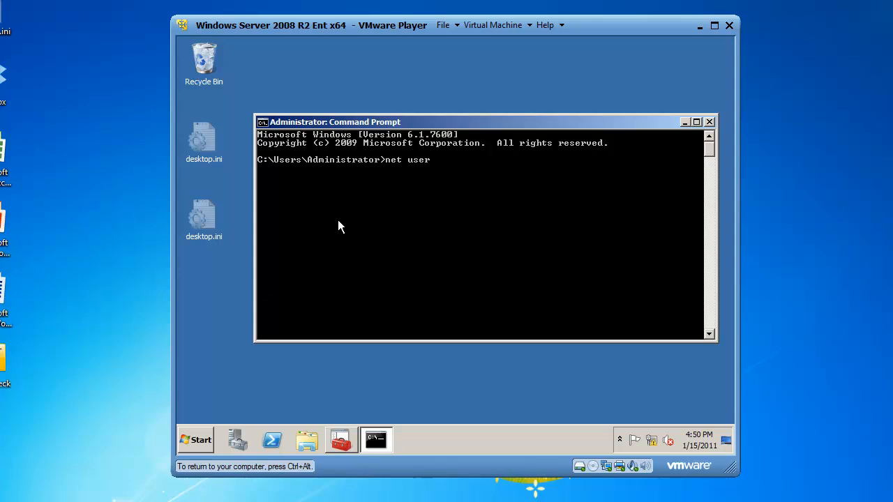
text(Jerry)
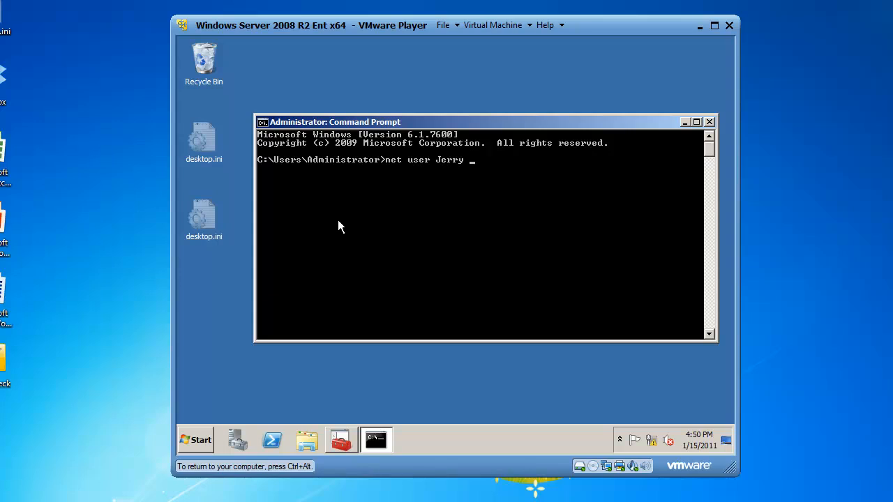
text(*)
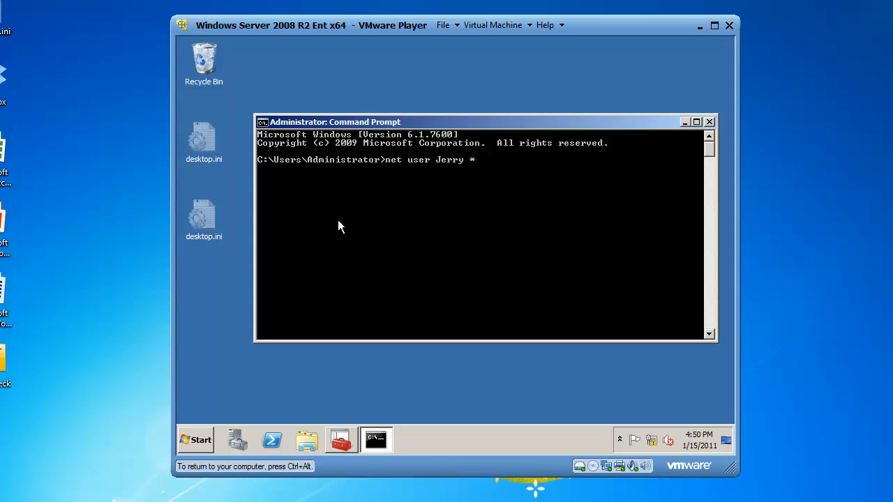
text(/do)
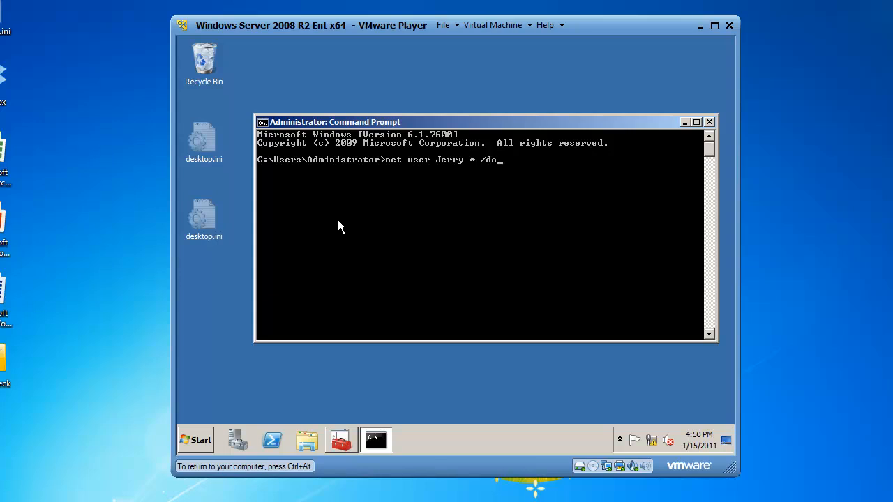
text(main /add)
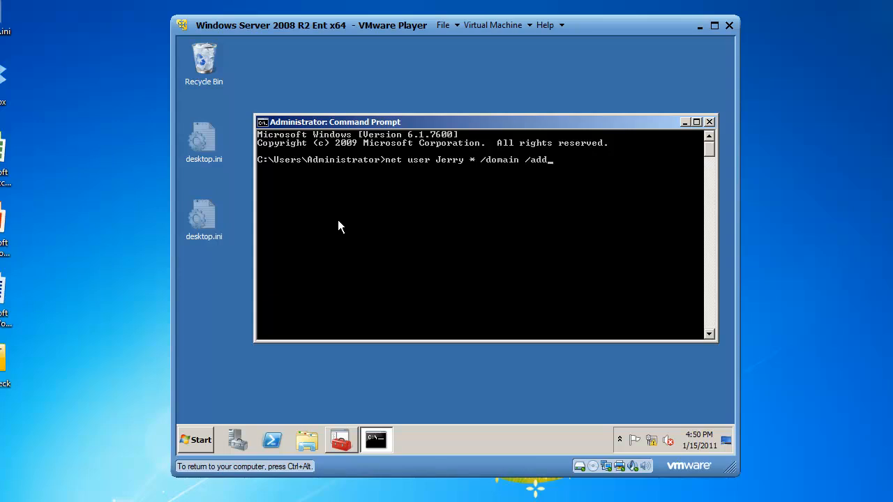
mouse_move(393, 183)
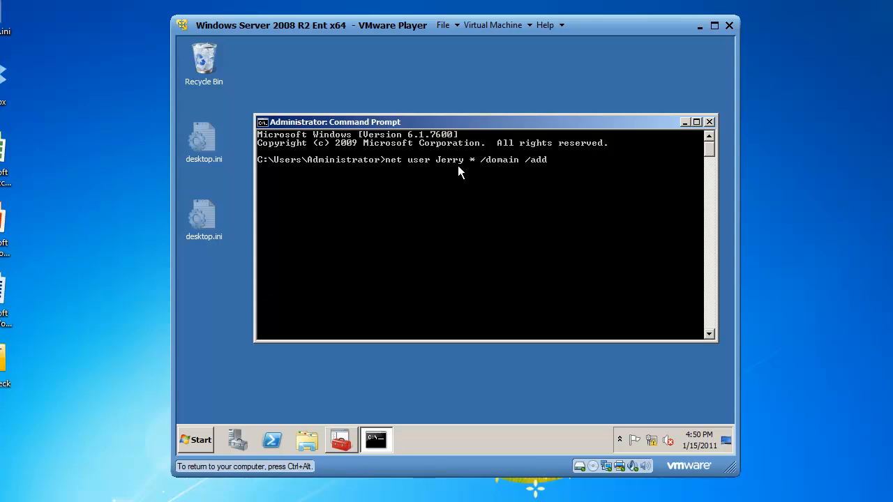
mouse_move(474, 167)
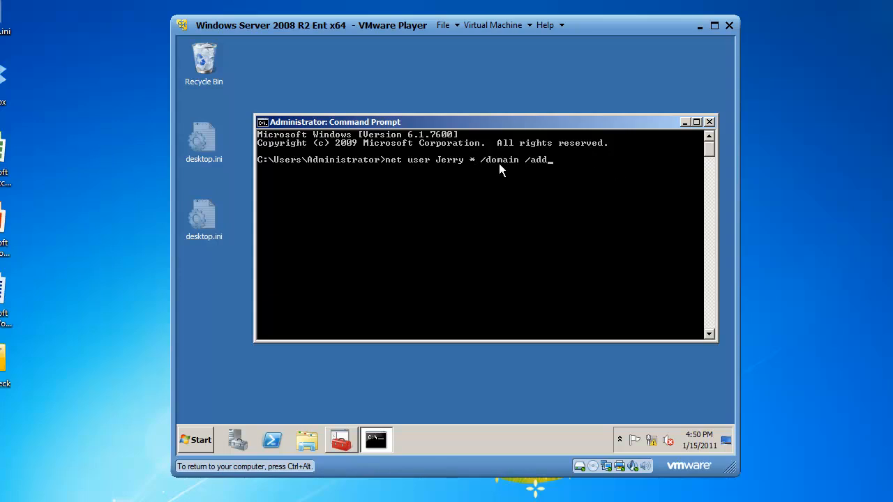
mouse_move(530, 170)
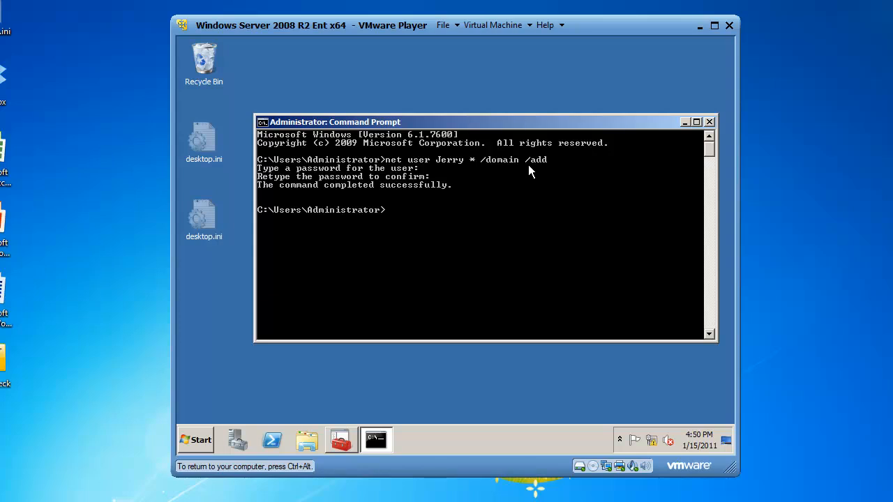
mouse_move(425, 407)
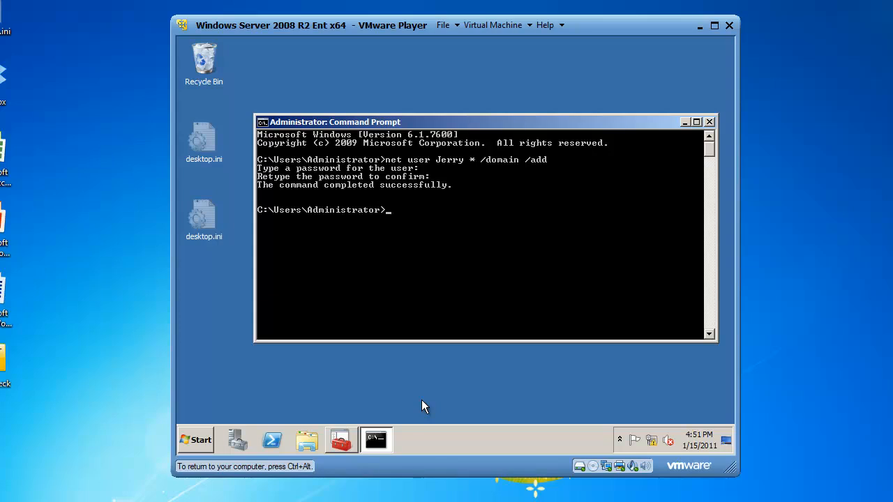
Run net group Helpdesk /add /domain to create the Helpdesk domain group.
text(net)
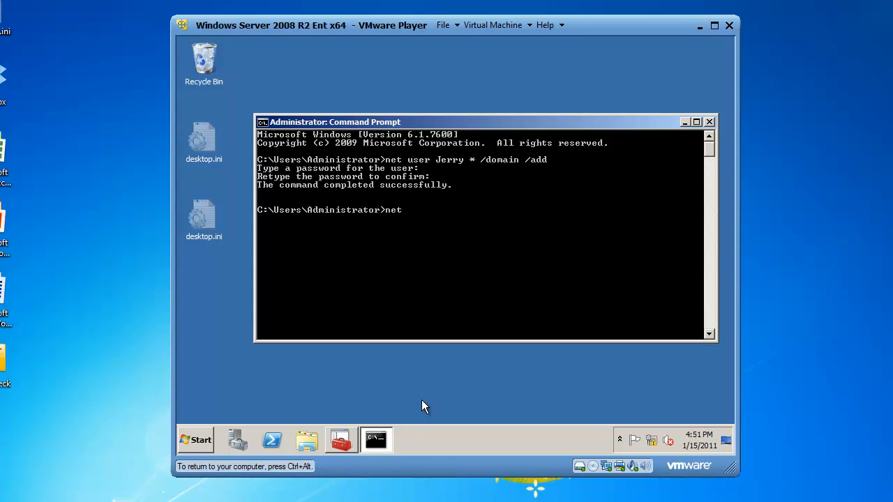
text(group H)
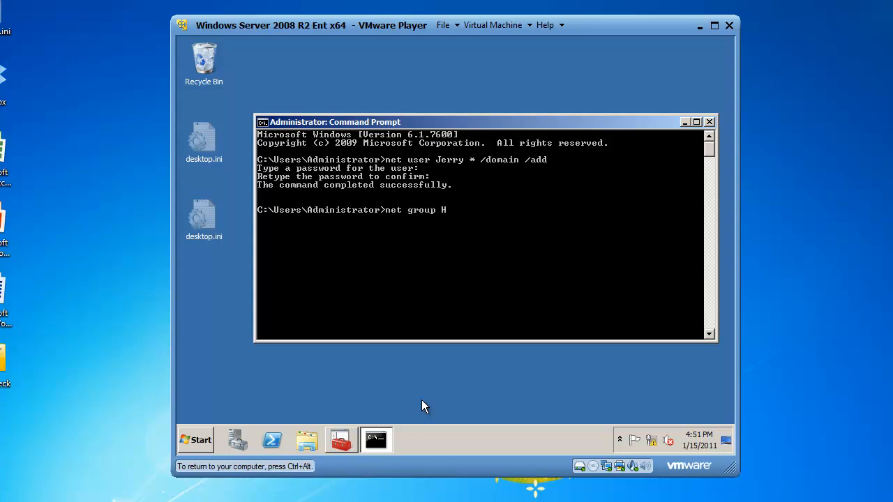
text(elpdesk)
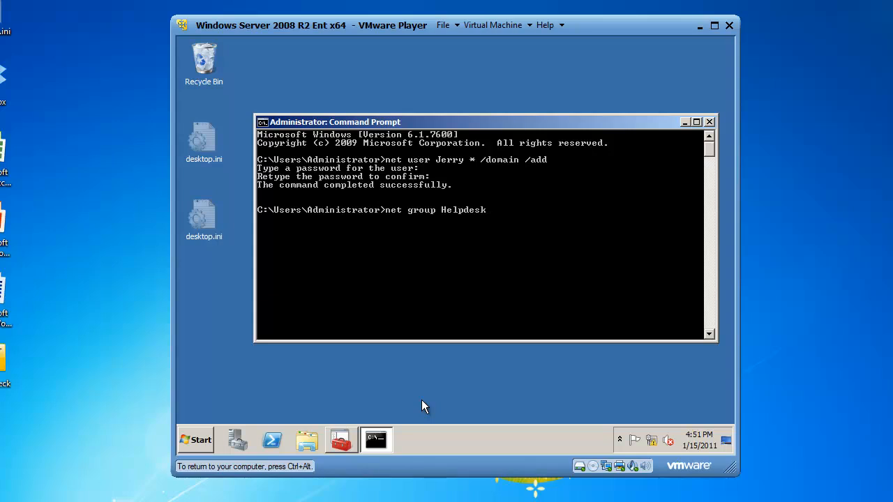
text(/add /)
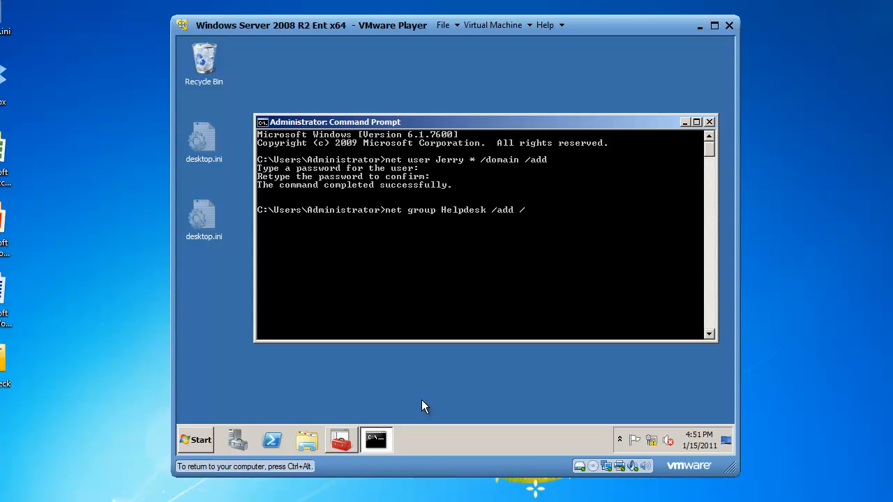
key(Return)
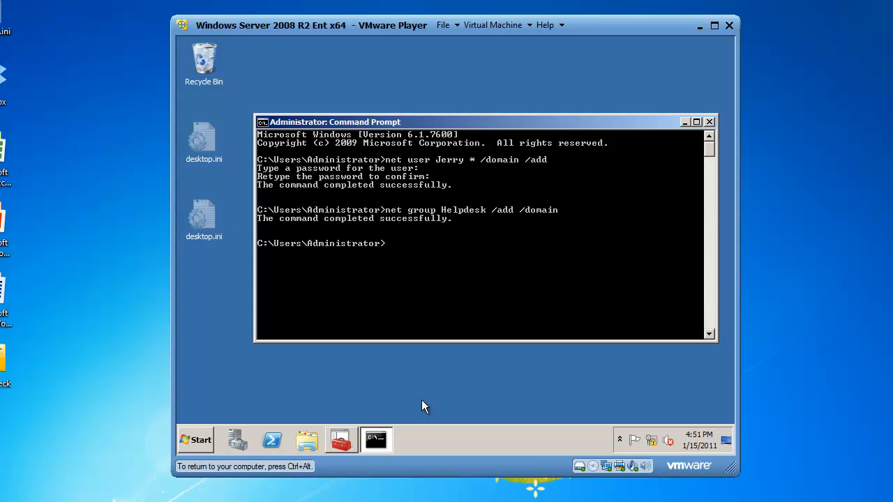
Run net group Helpdesk Jerry /add to make Jerry a Helpdesk member.
text(net)
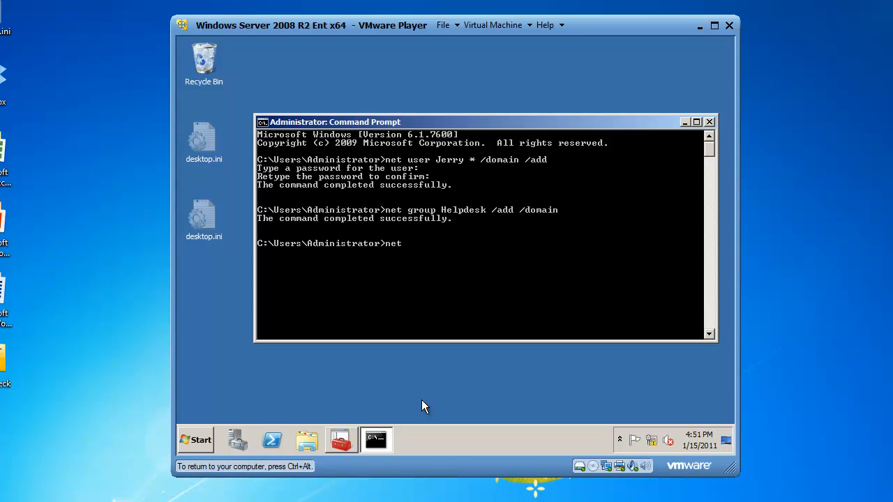
text(group)
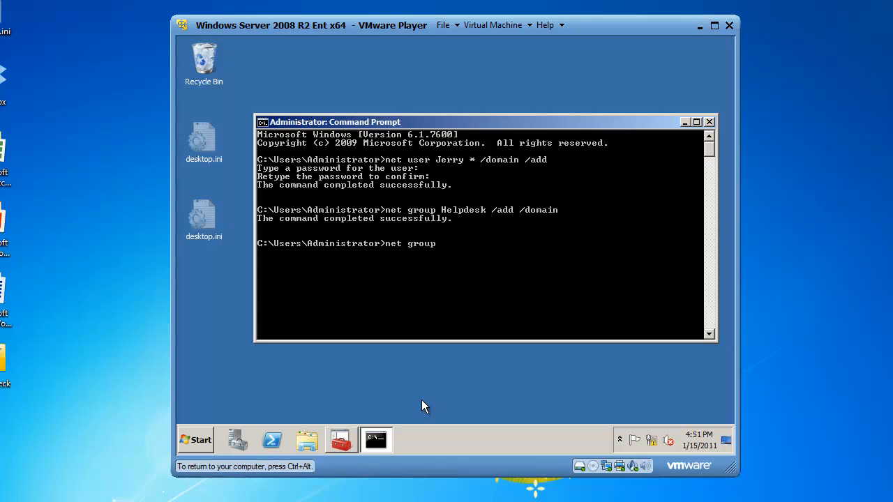
text(Helpdesk)
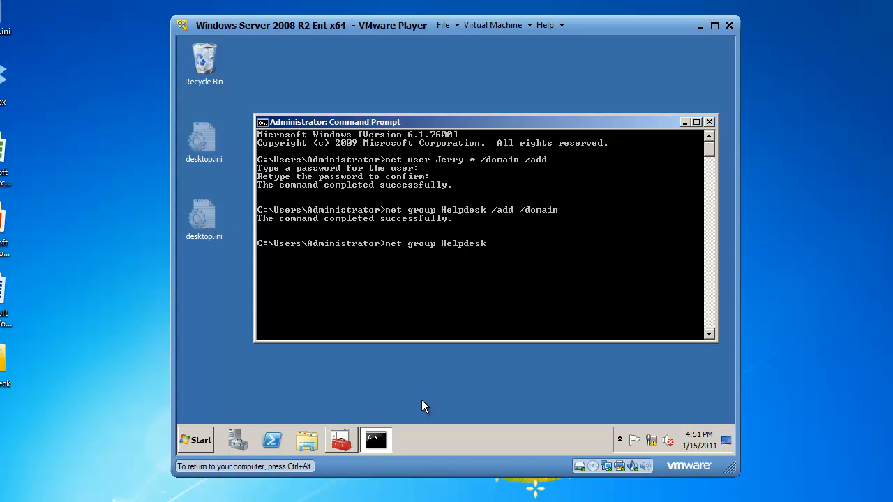
text(Jerry /add)
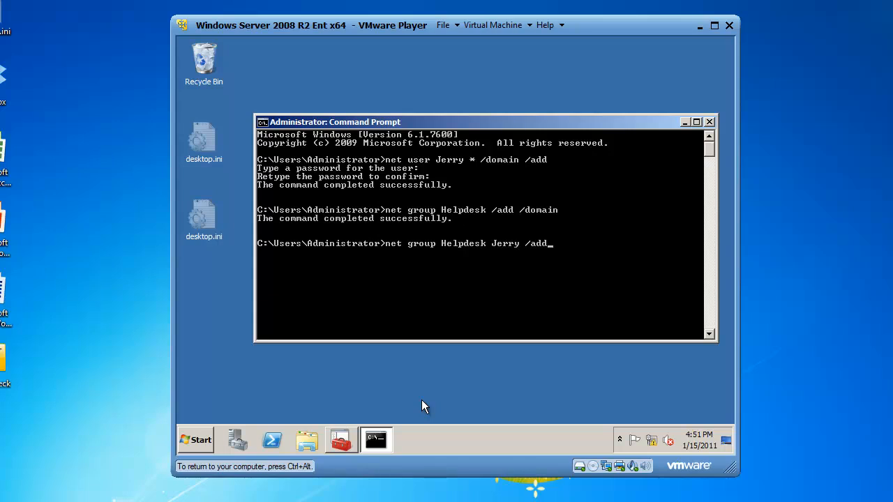
key(Return)
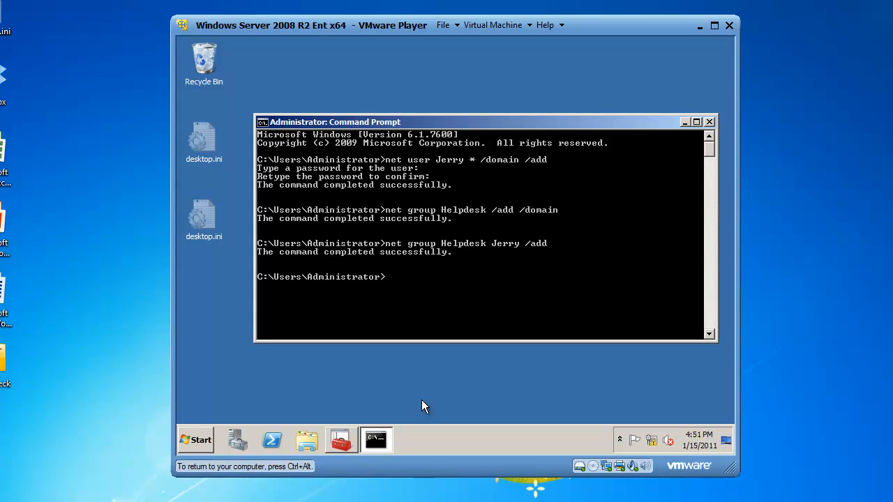
Close the Command Prompt with the exit command.
text(exit)
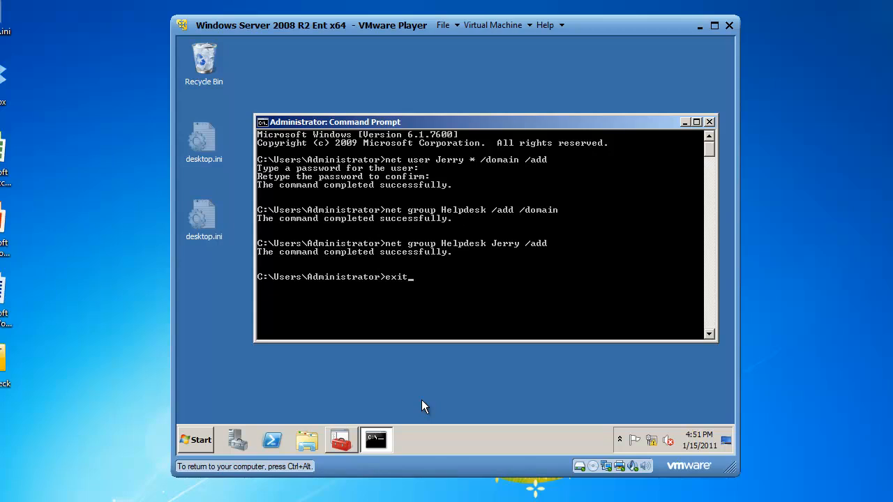
key(Return)
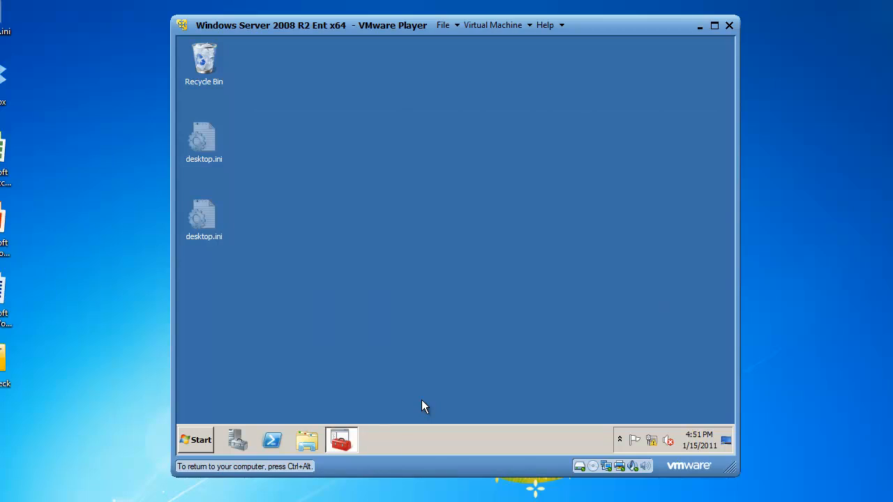
mouse_move(202, 447)
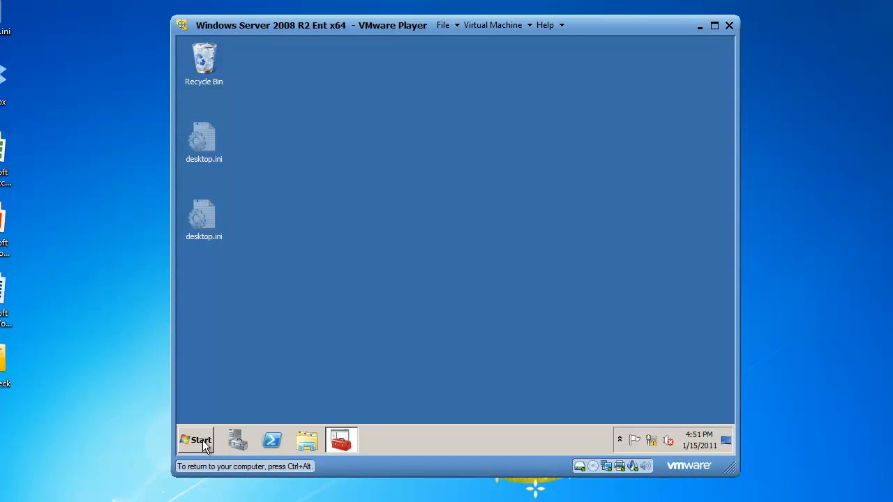
Launch Active Directory Users and Computers from the Start menu's program list.
click(195, 441)
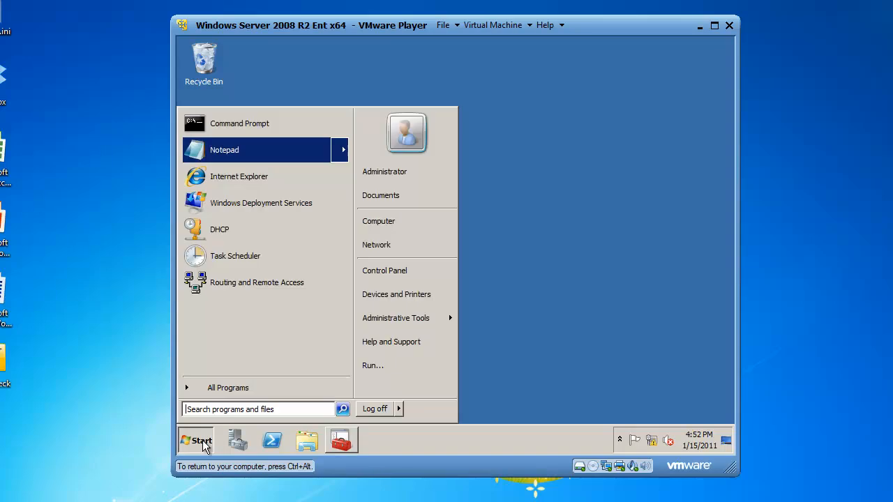
mouse_move(304, 382)
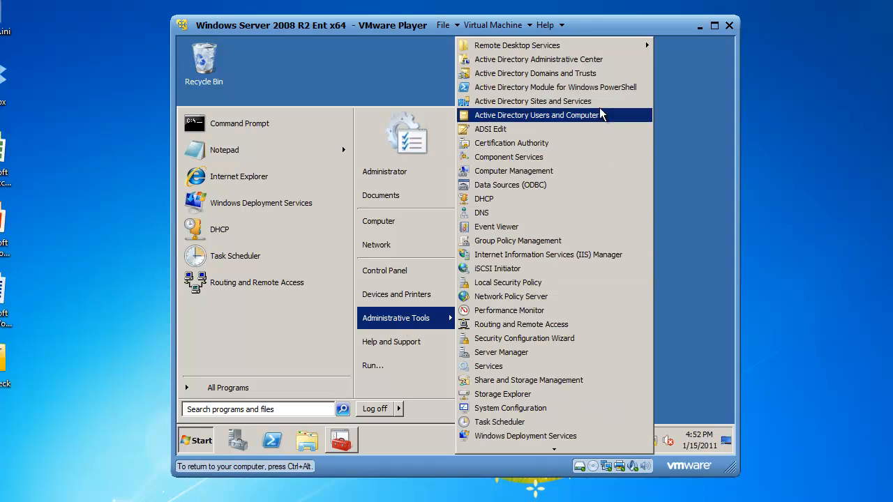
click(583, 120)
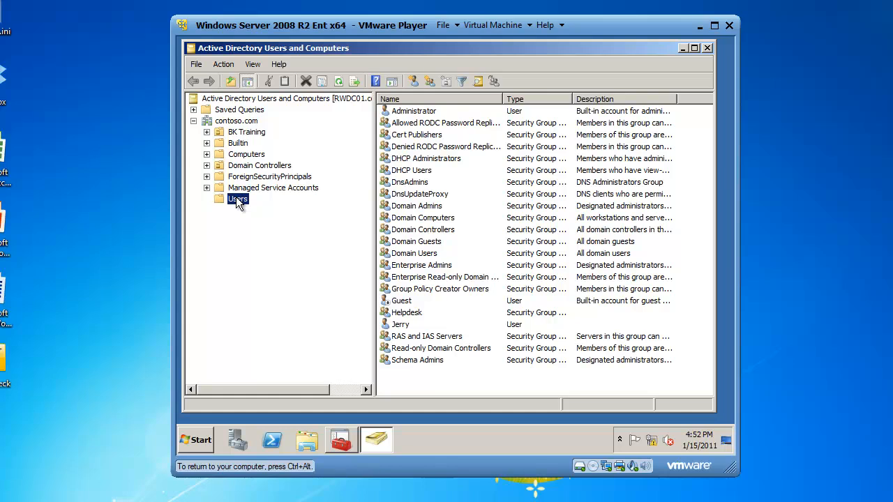
mouse_move(385, 271)
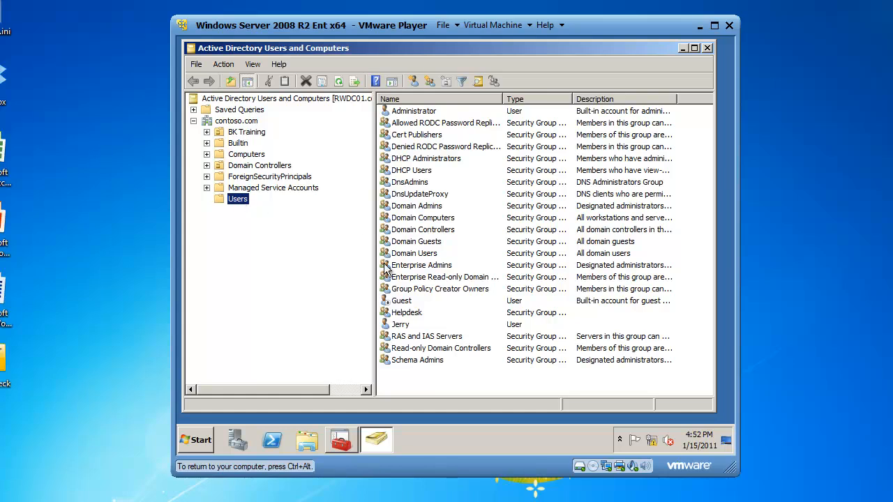
mouse_move(408, 328)
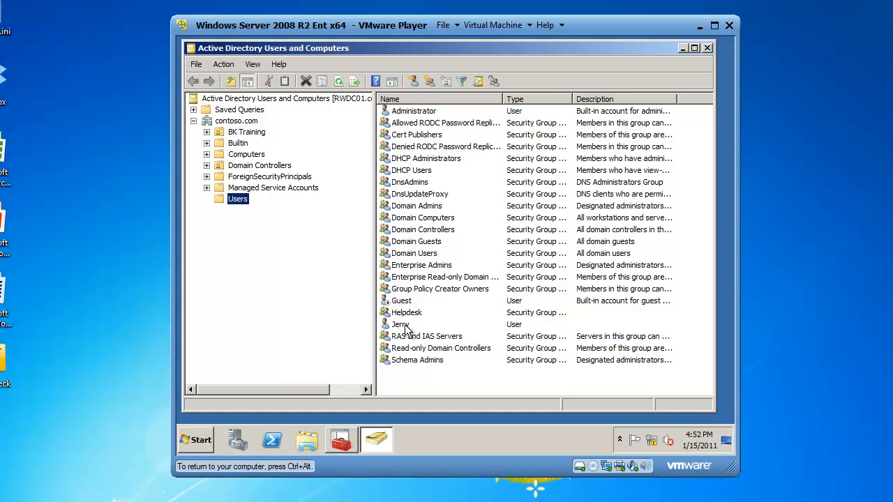
mouse_move(408, 318)
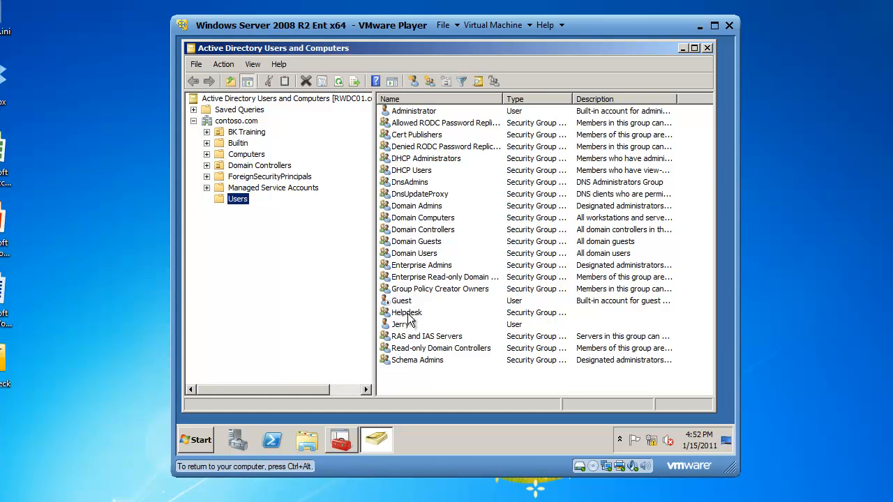
View Helpdesk's Members list showing Jerry, then close its properties.
double_click(406, 312)
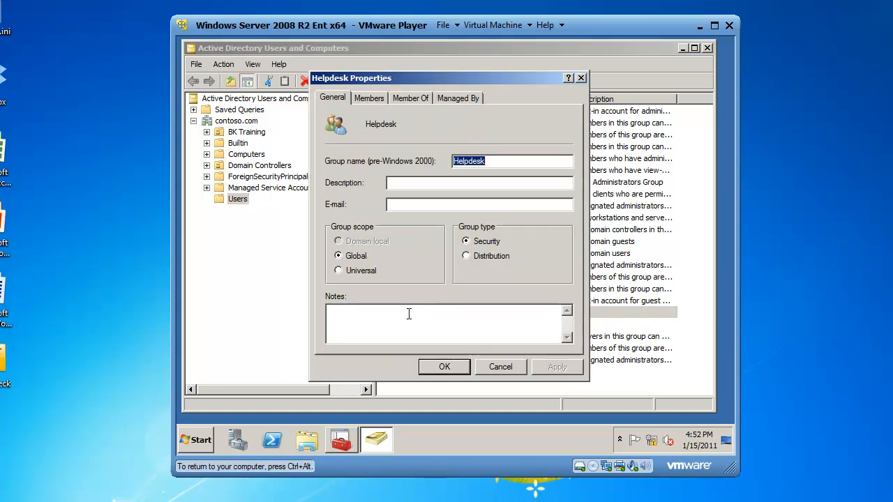
click(368, 98)
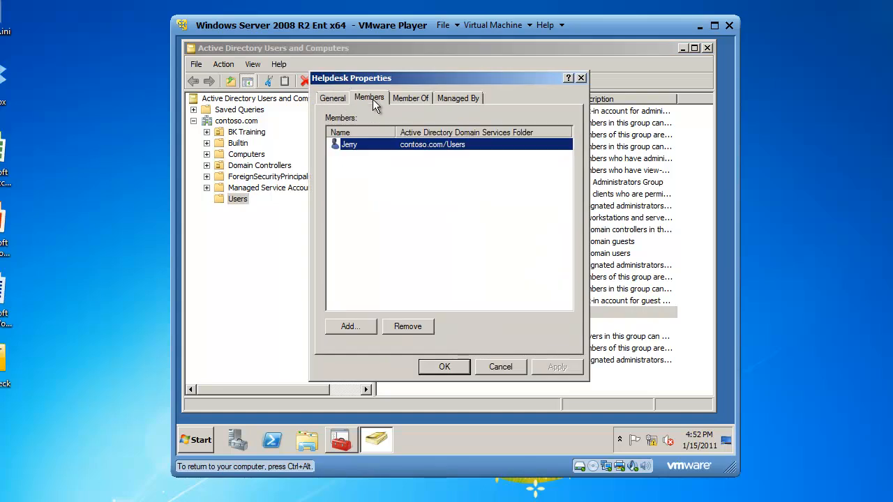
mouse_move(338, 168)
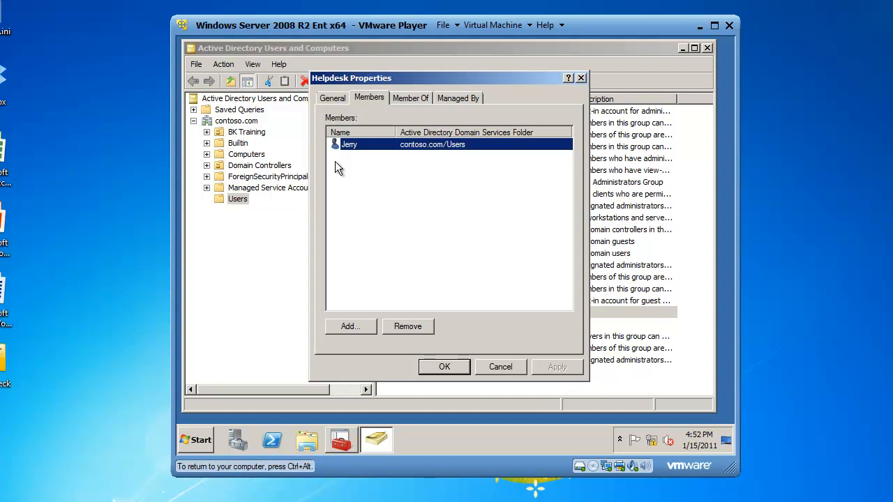
click(443, 365)
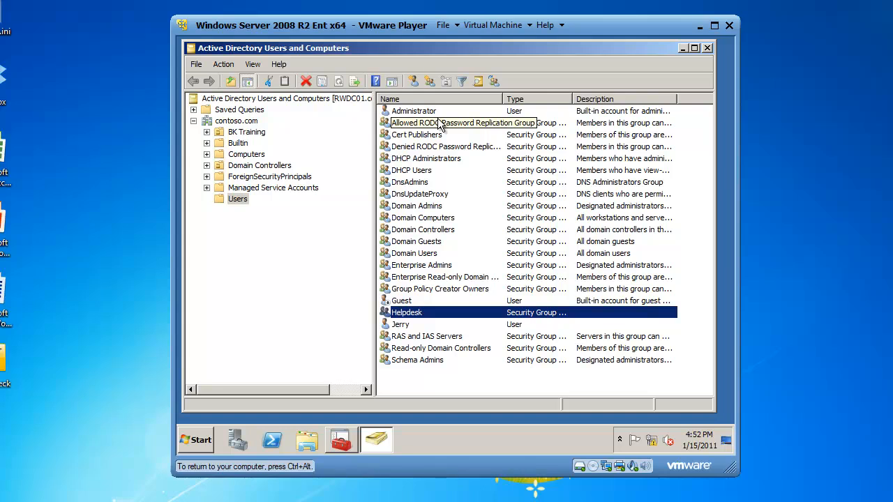
Minimize ADUC and browse to the Documents library in Windows Explorer.
click(706, 48)
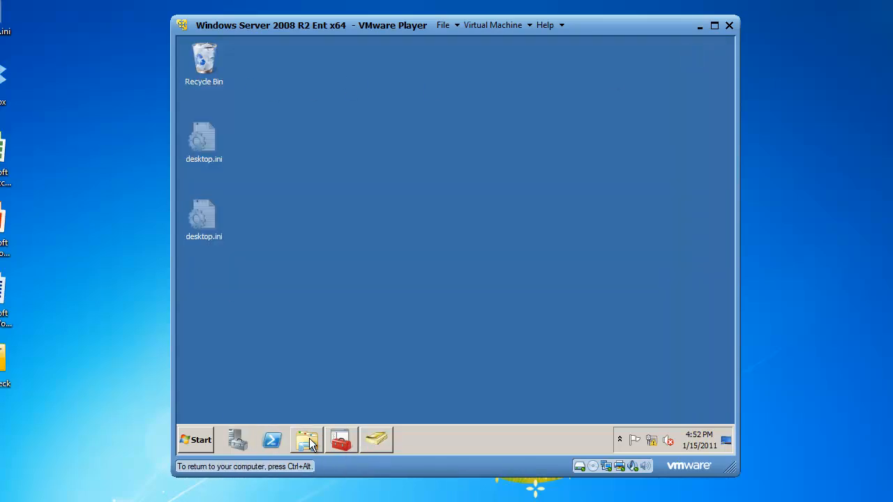
click(306, 440)
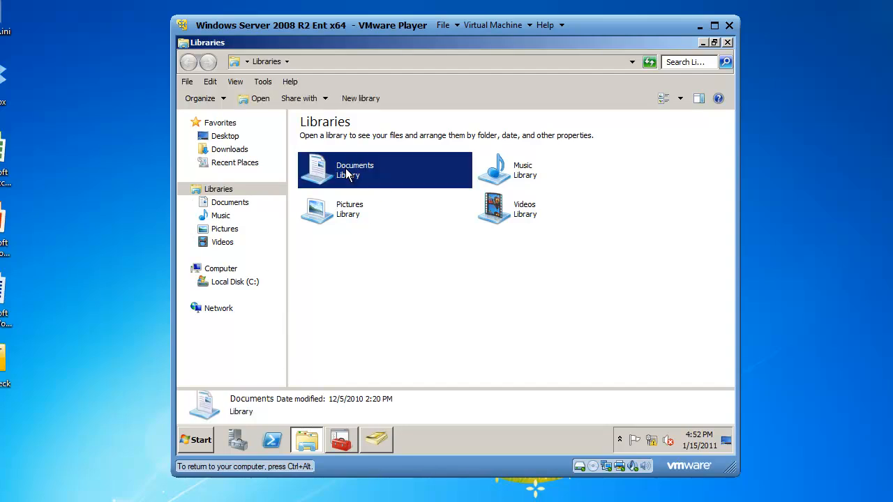
double_click(385, 170)
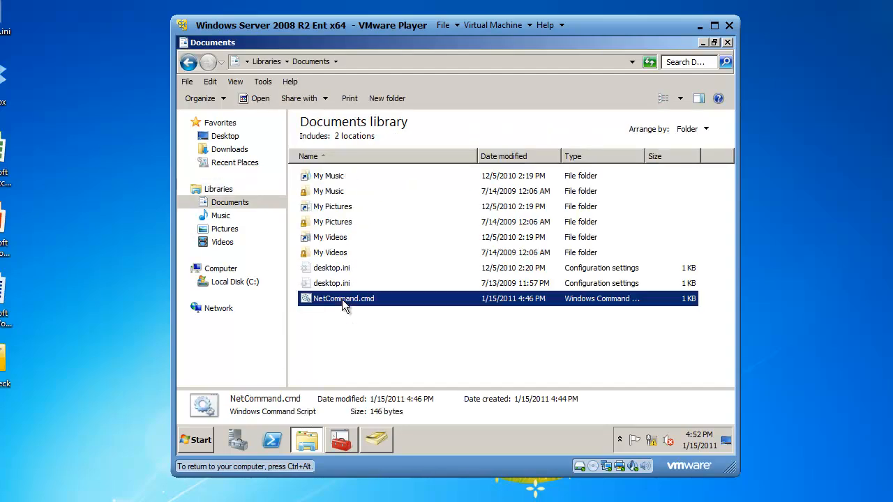
mouse_move(349, 314)
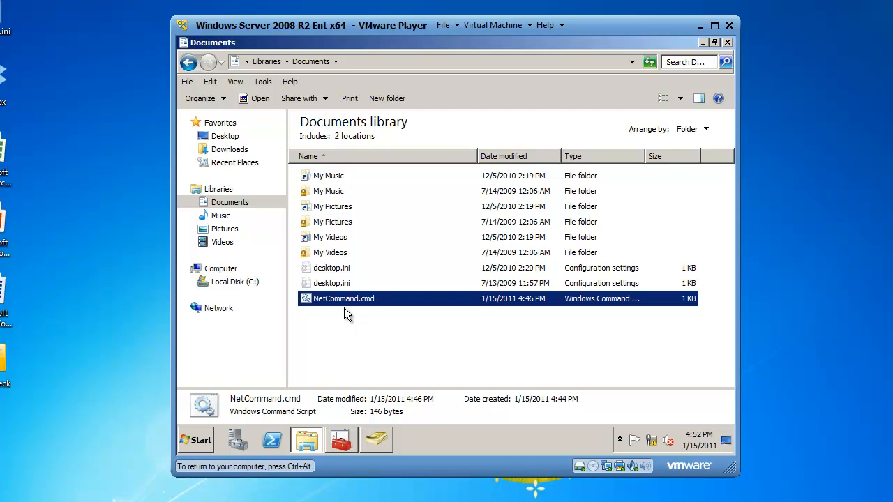
mouse_move(338, 304)
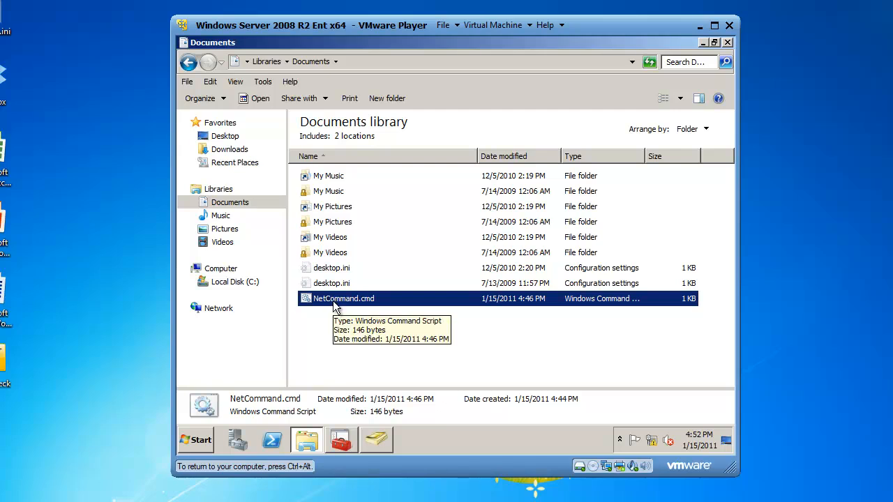
Edit NetCommand.cmd in Notepad to read its Rocky, Bullwinkle and Cartoons commands.
right_click(344, 298)
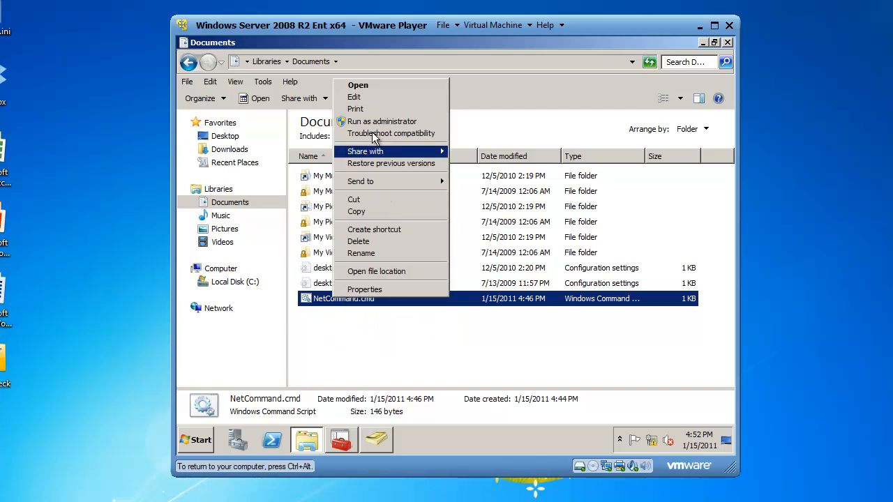
click(354, 97)
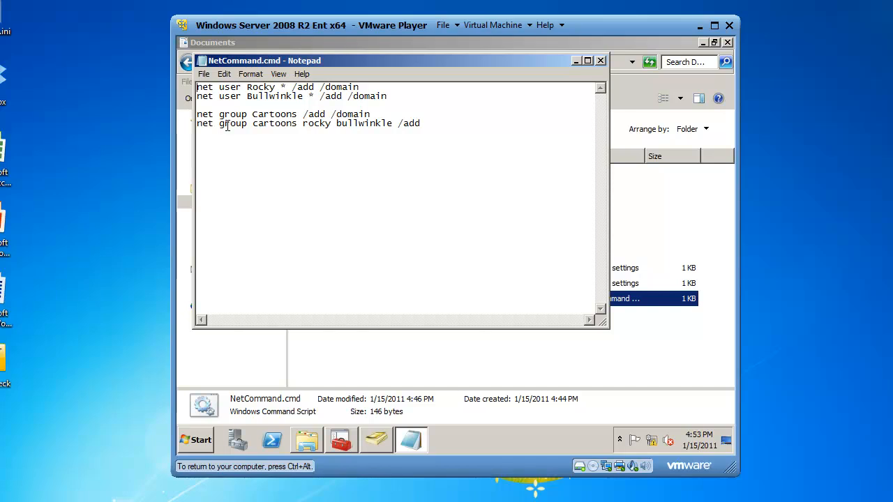
mouse_move(388, 131)
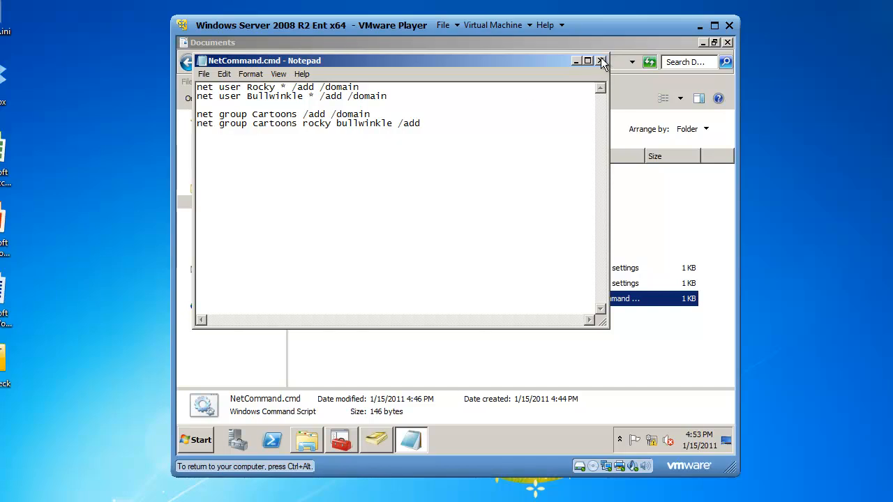
mouse_move(601, 61)
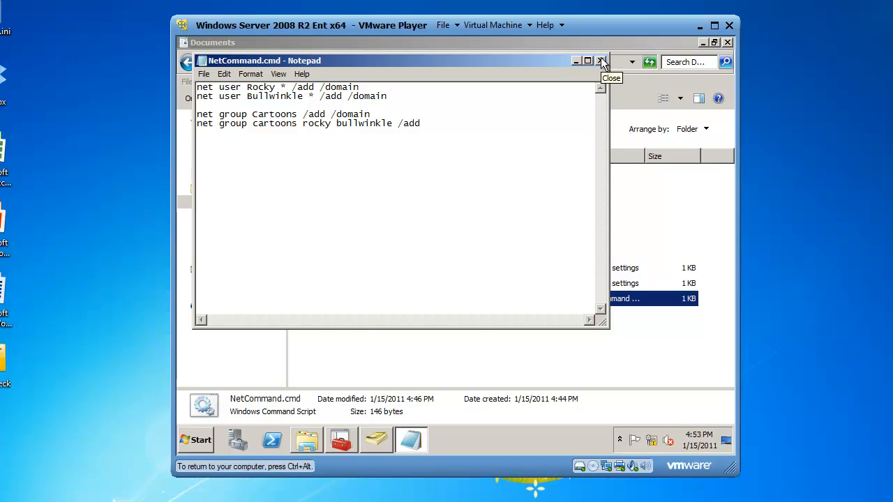
mouse_move(258, 69)
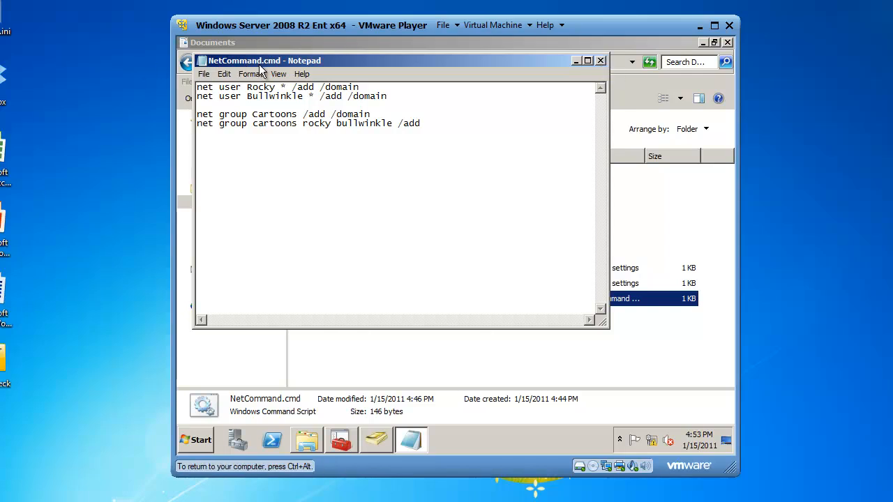
mouse_move(302, 74)
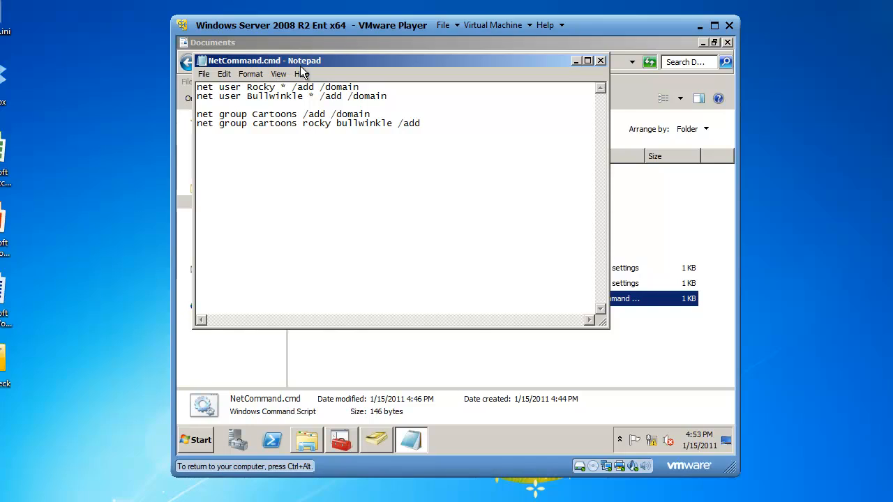
mouse_move(324, 75)
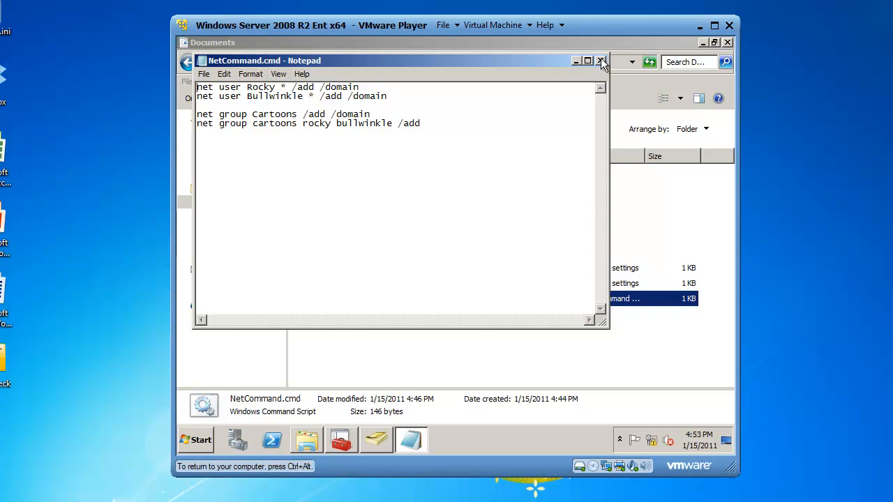
Close Notepad and run the NetCommand.cmd script from the Documents library.
click(599, 61)
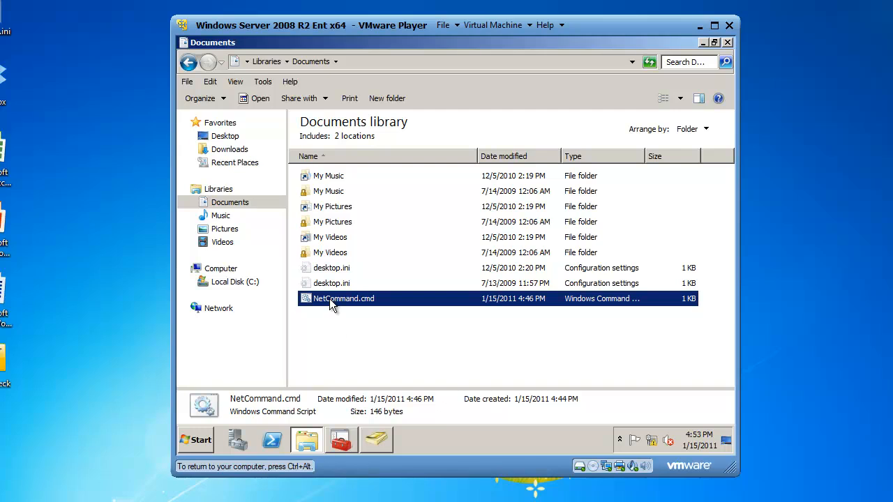
double_click(343, 299)
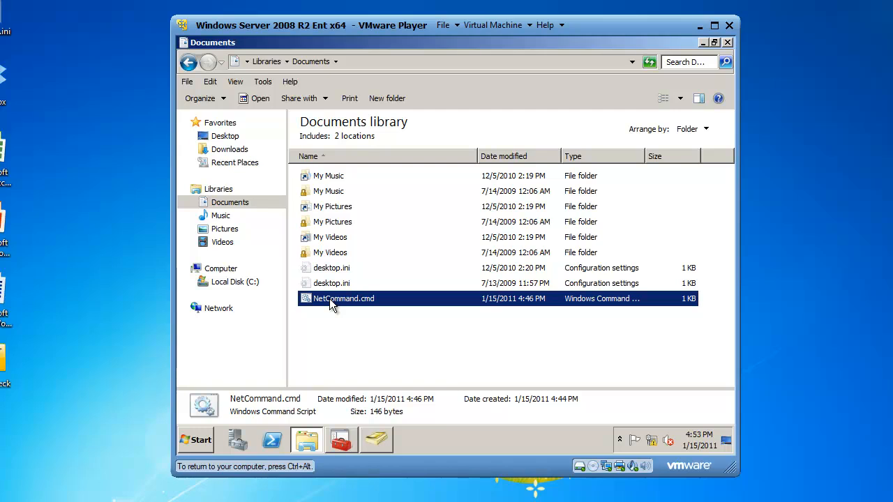
mouse_move(663, 79)
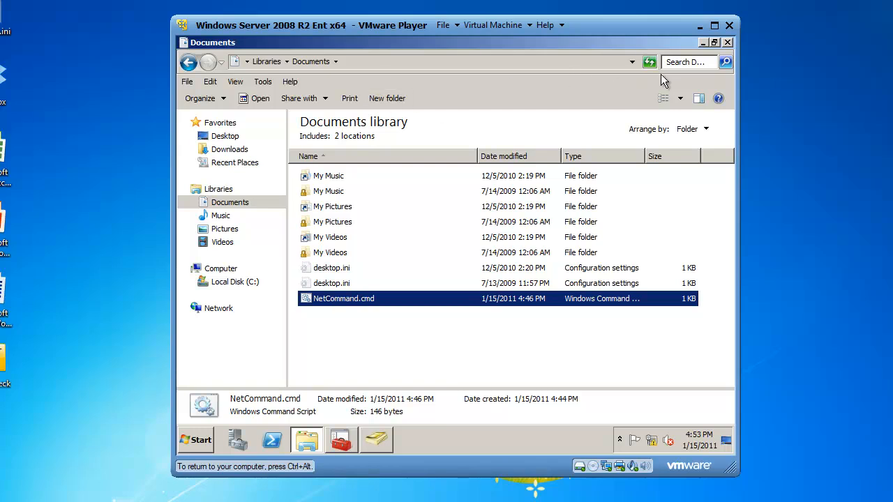
Restore ADUC and refresh the Users container to show Rocky, Bullwinkle and Cartoons.
click(728, 42)
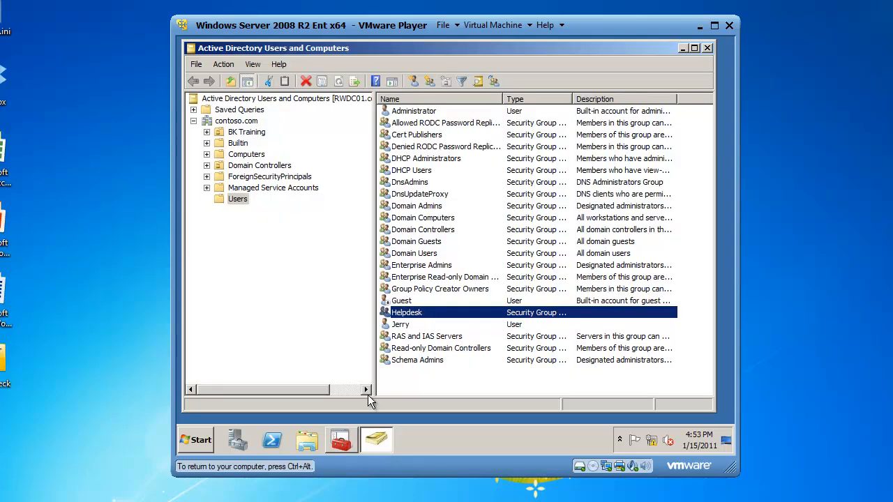
right_click(237, 198)
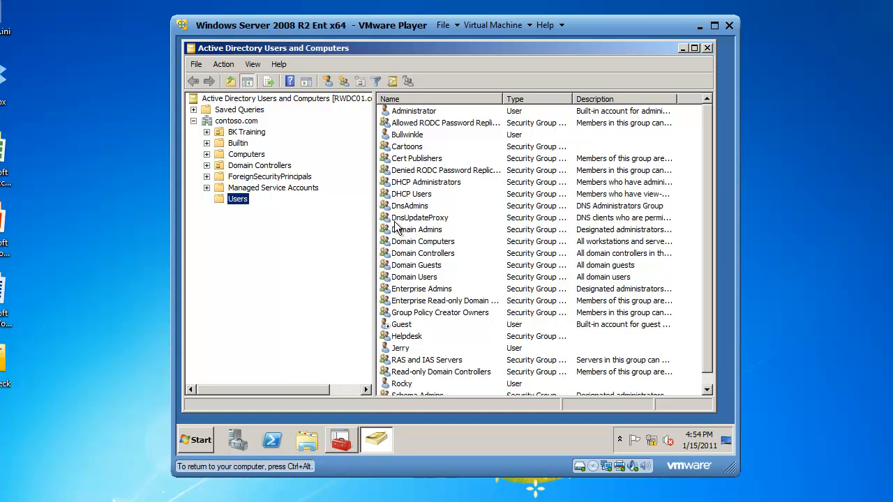
mouse_move(412, 154)
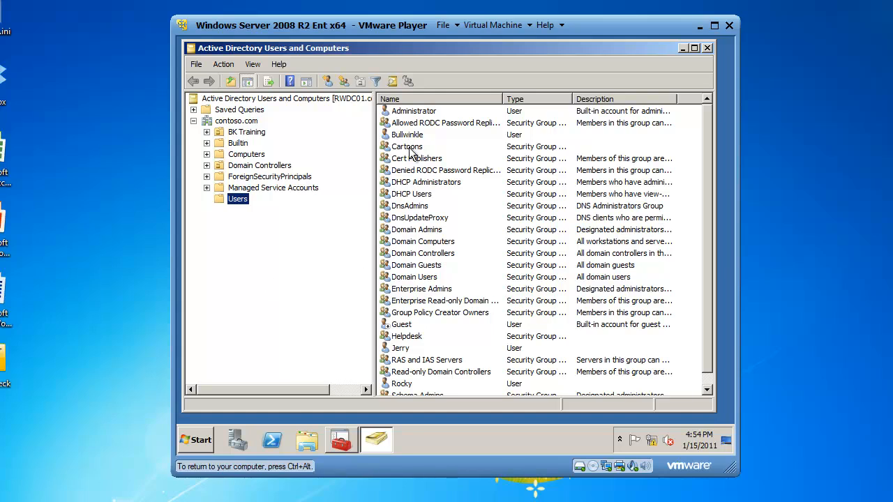
mouse_move(404, 384)
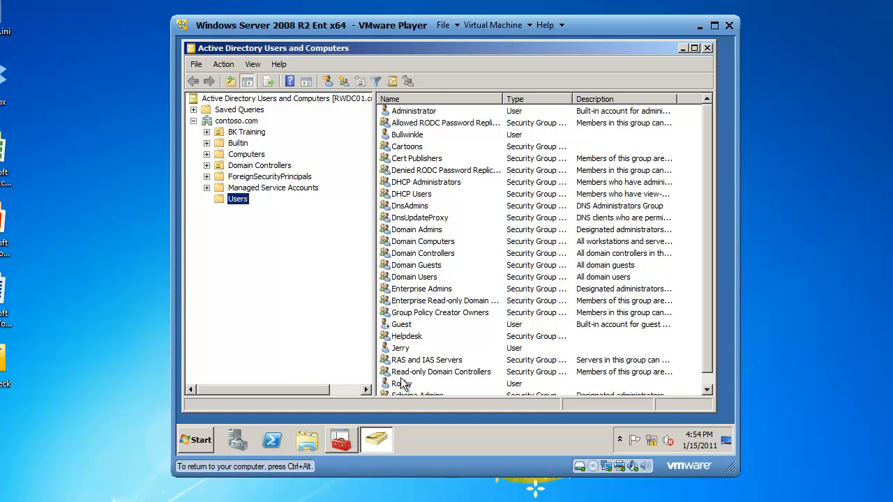
View the Cartoons group's Members list confirming Bullwinkle and Rocky.
double_click(407, 146)
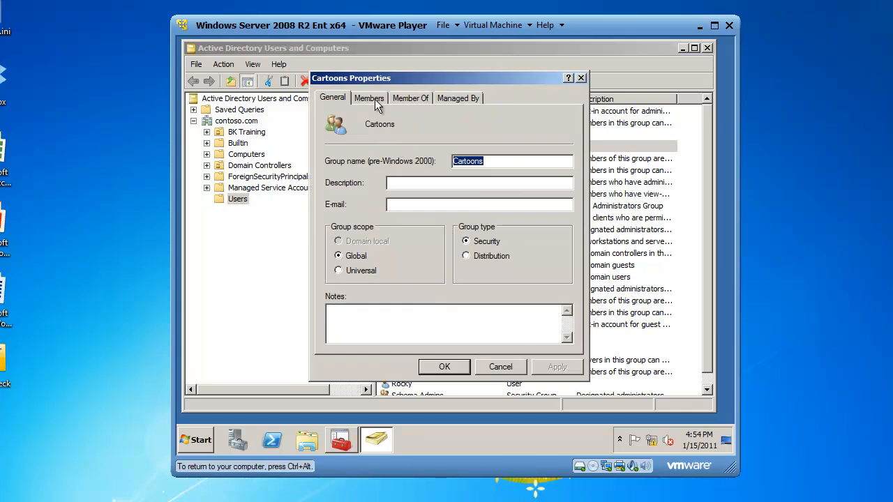
click(368, 98)
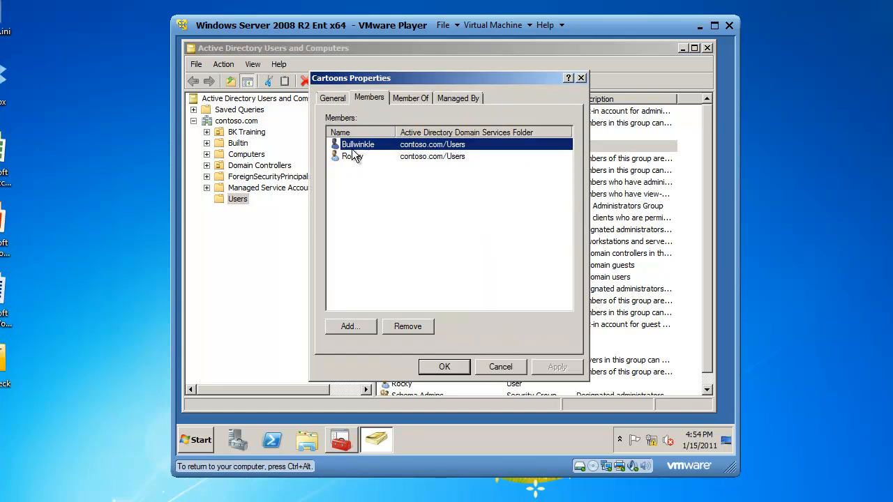